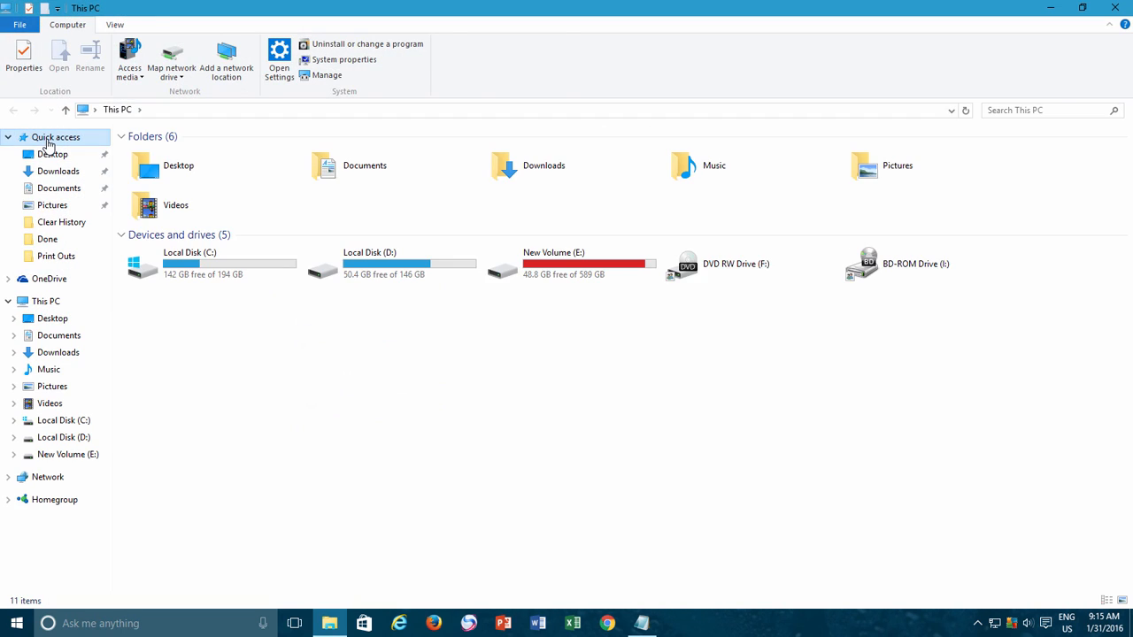
# Step: Show Quick access with its frequent folders and recent files, checking the address bar history
pyautogui.click(56, 138)
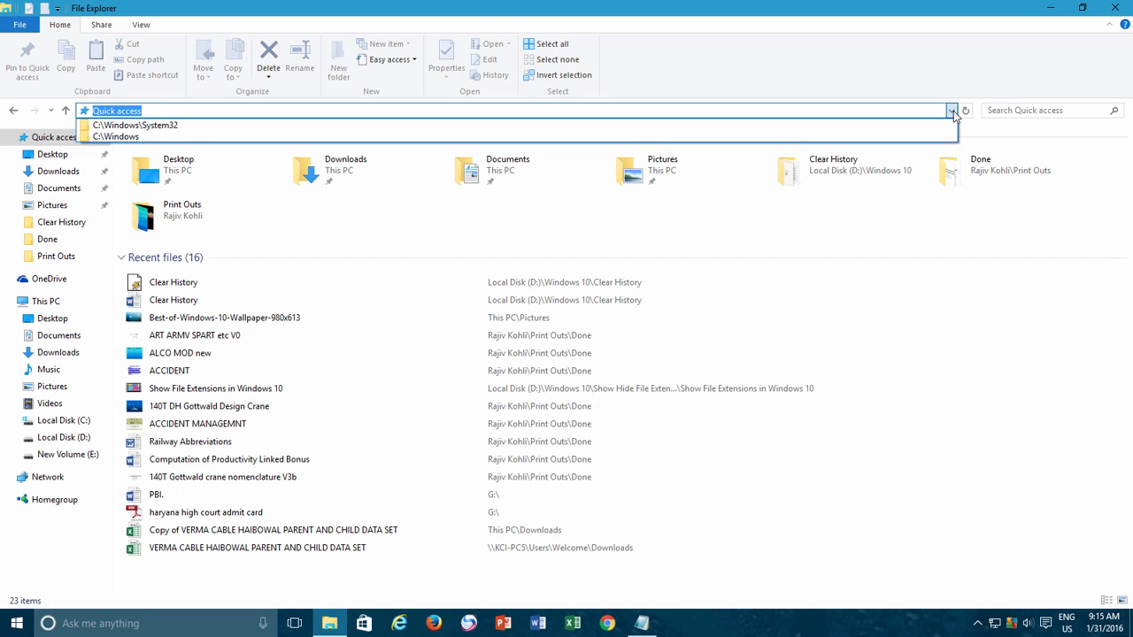
pyautogui.click(950, 110)
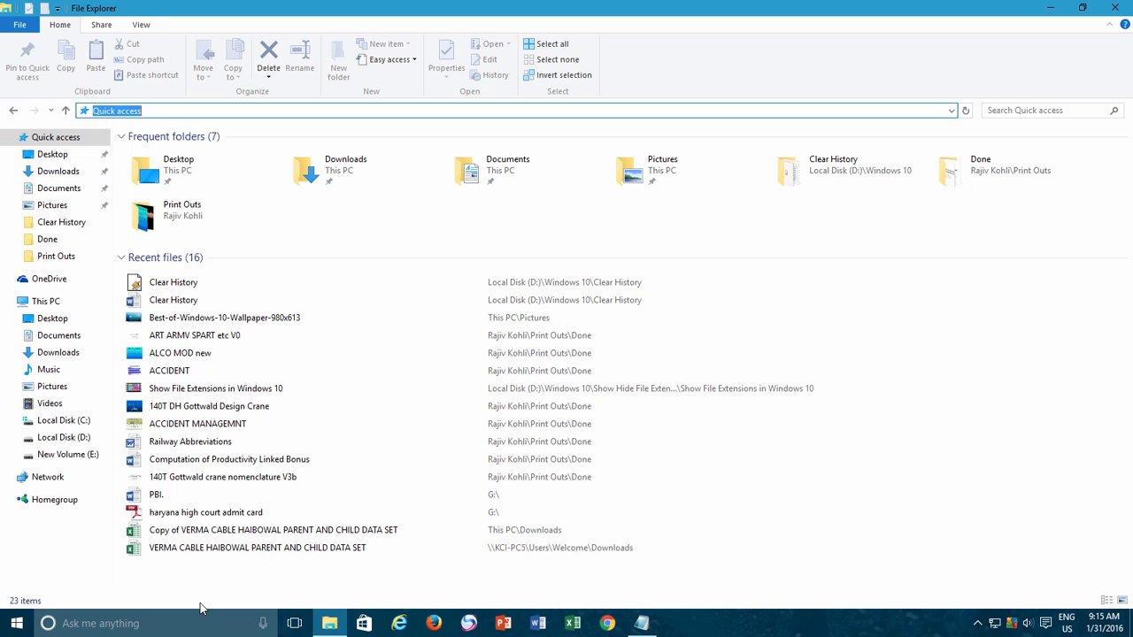
# Step: Review the File Explorer jump list of recent places and the Run command history dropdown
pyautogui.rightClick(329, 623)
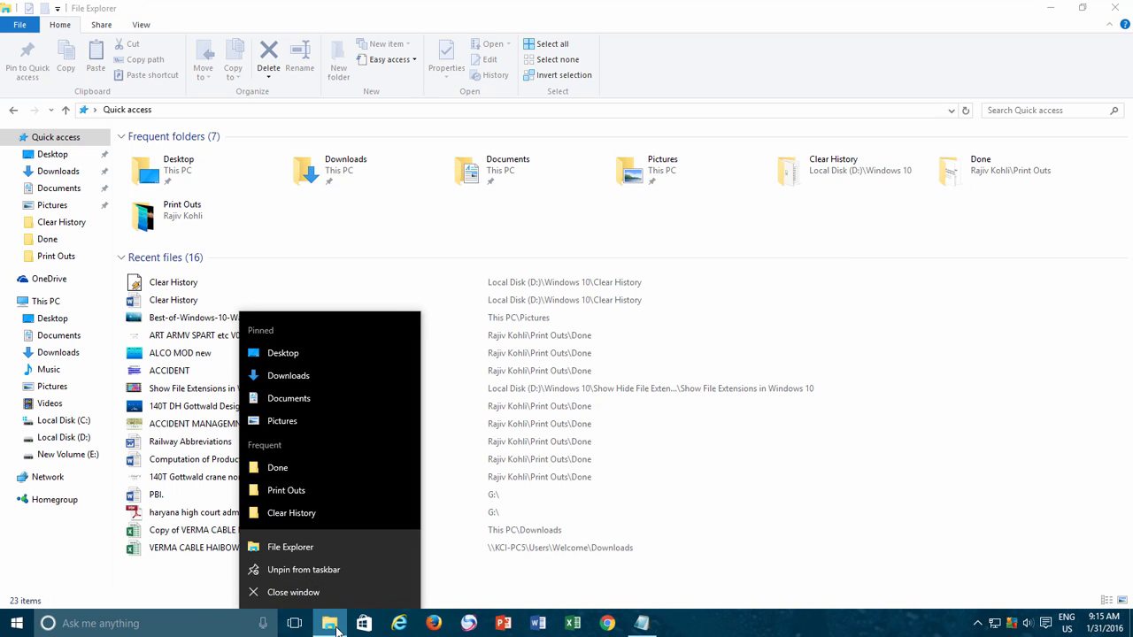
pyautogui.moveTo(291, 514)
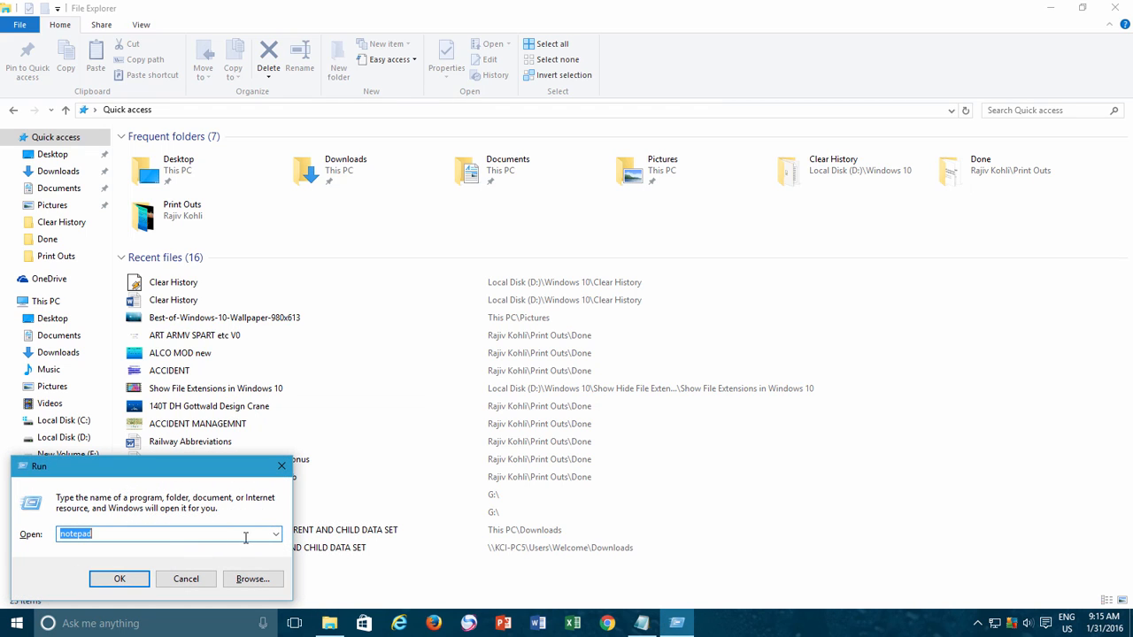
pyautogui.click(276, 535)
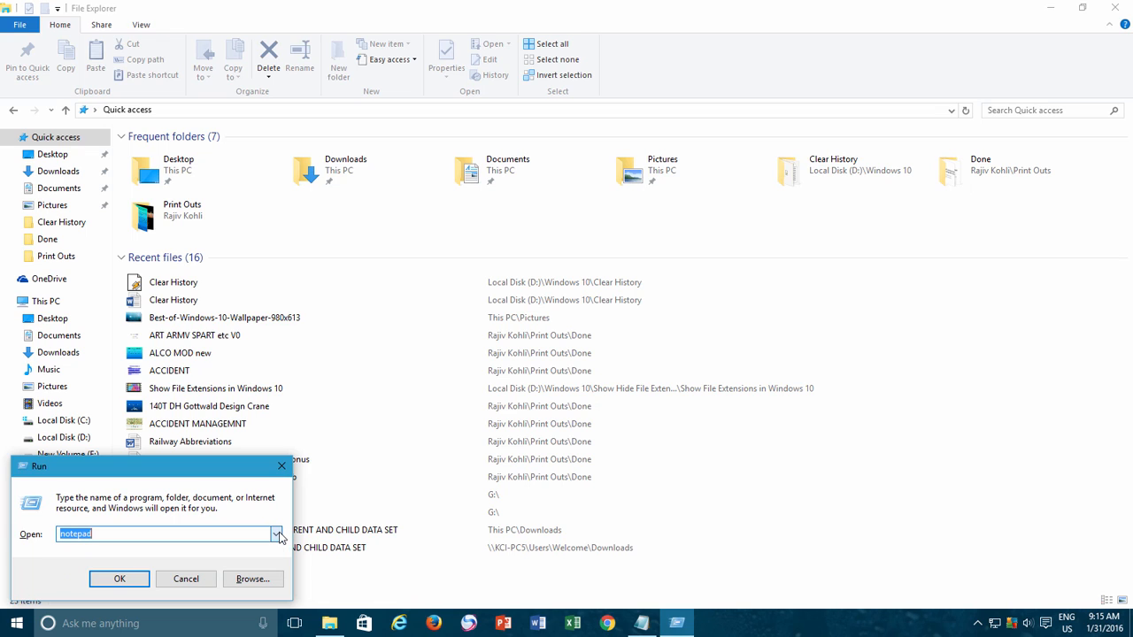
pyautogui.click(186, 577)
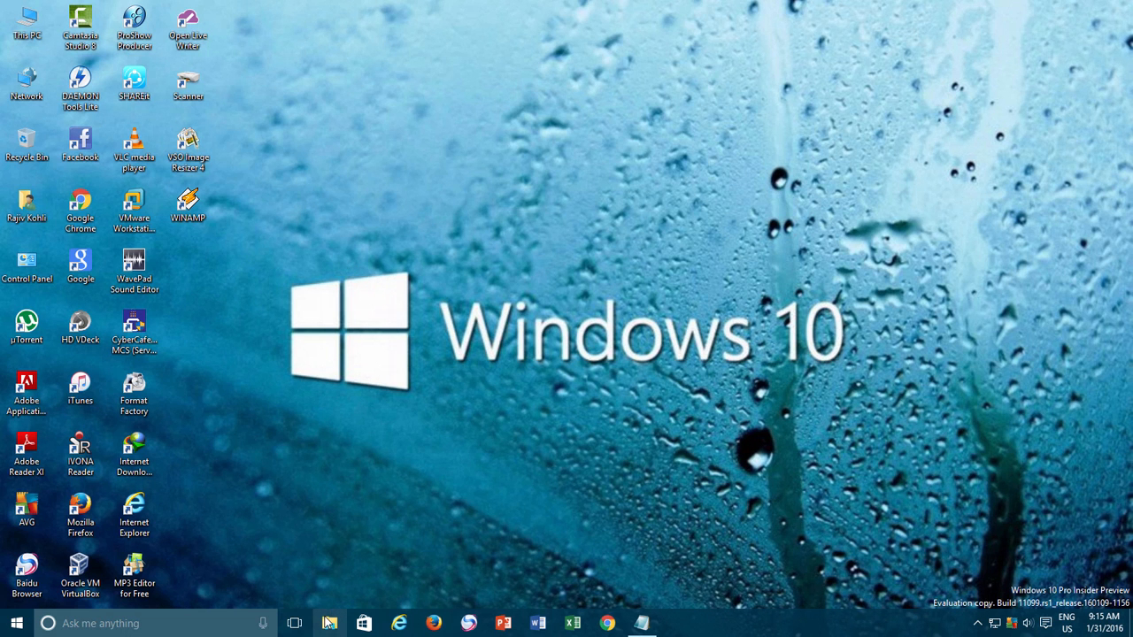
# Step: Clear File Explorer history from Folder Options so Quick access and Run start empty
pyautogui.click(330, 623)
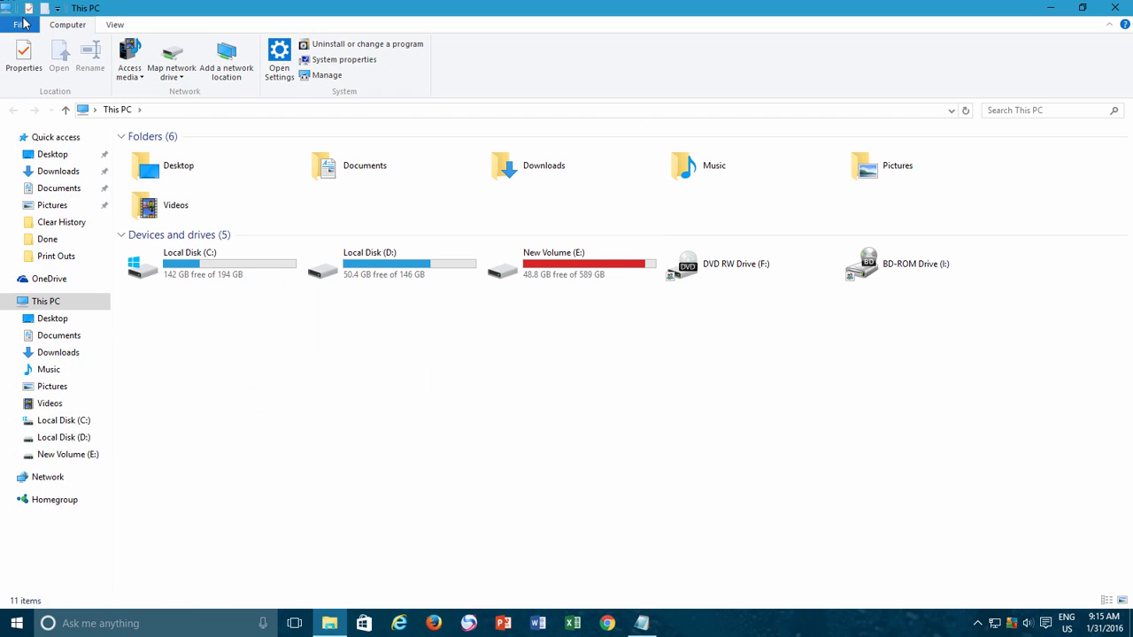
pyautogui.click(18, 25)
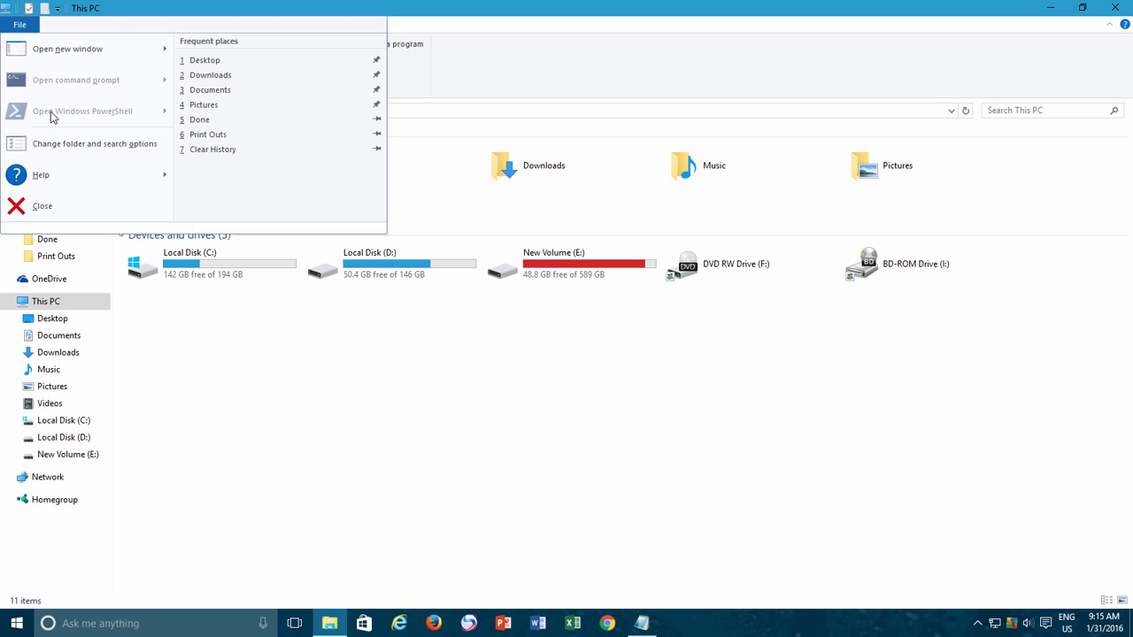
pyautogui.click(96, 143)
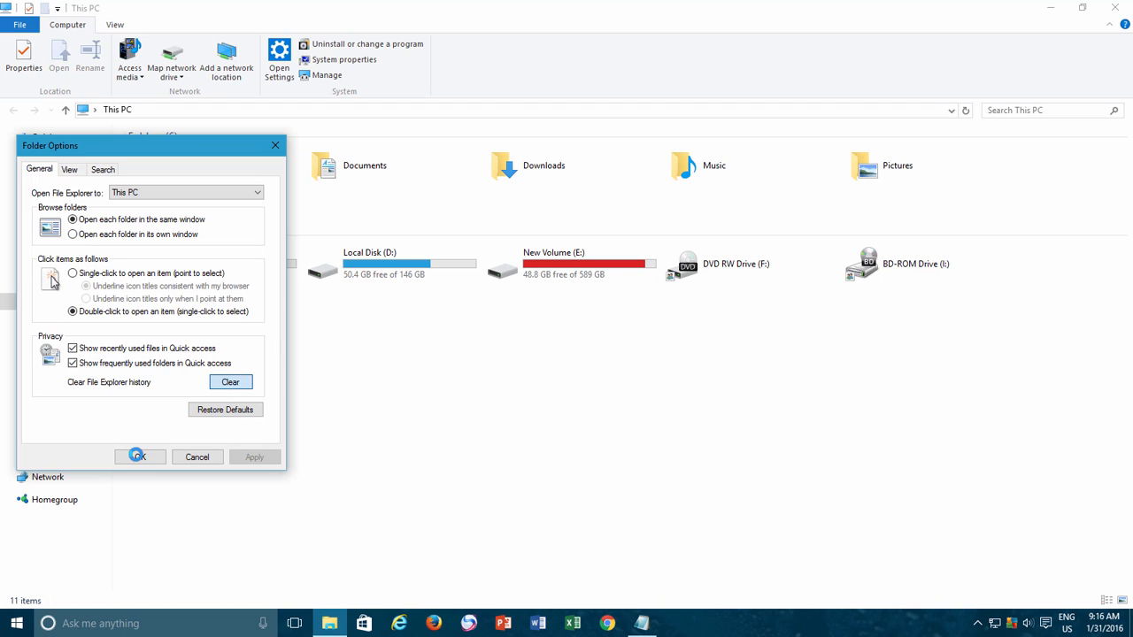
pyautogui.click(138, 457)
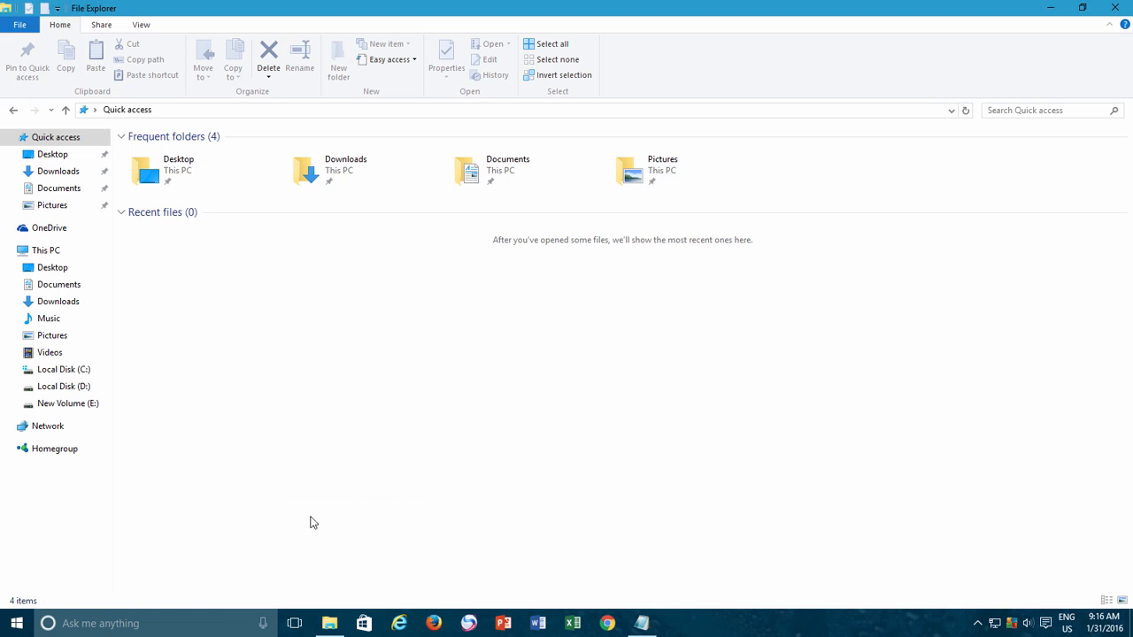
pyautogui.press('Win+r')
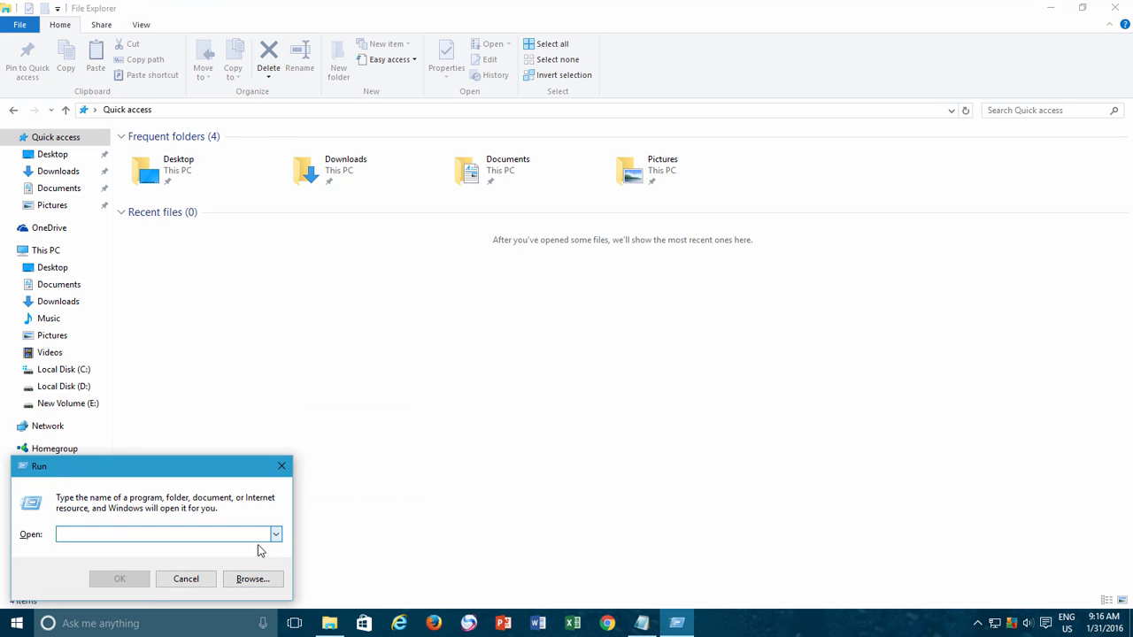
# Step: Untick the Quick access privacy options for recent files and frequent folders in Folder Options
pyautogui.click(186, 578)
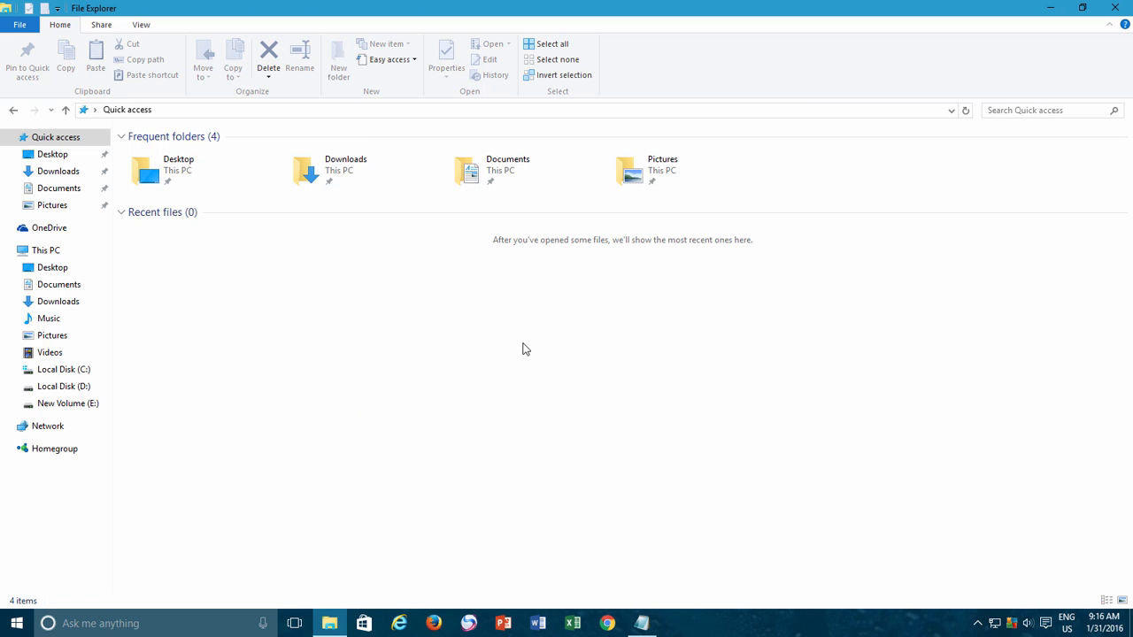
pyautogui.click(17, 25)
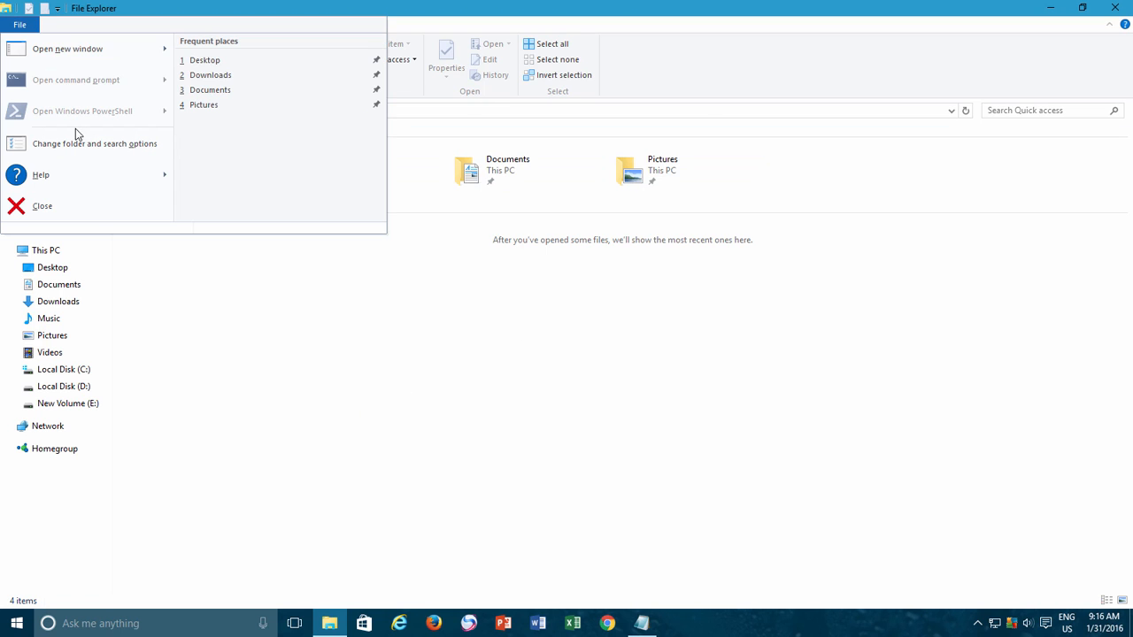
pyautogui.click(96, 144)
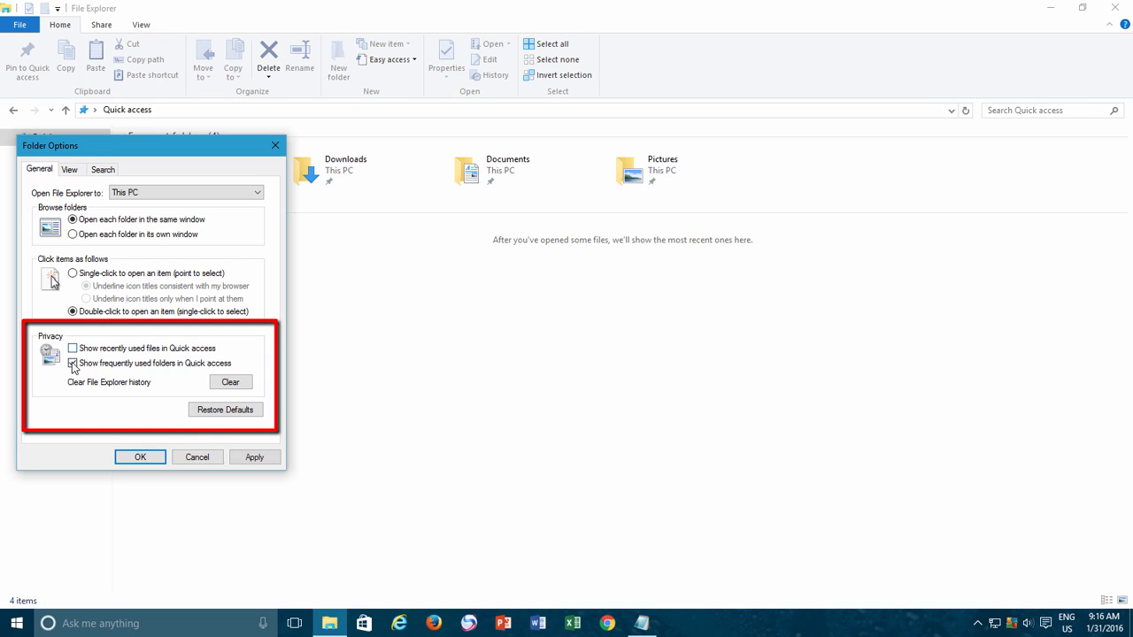
pyautogui.click(73, 363)
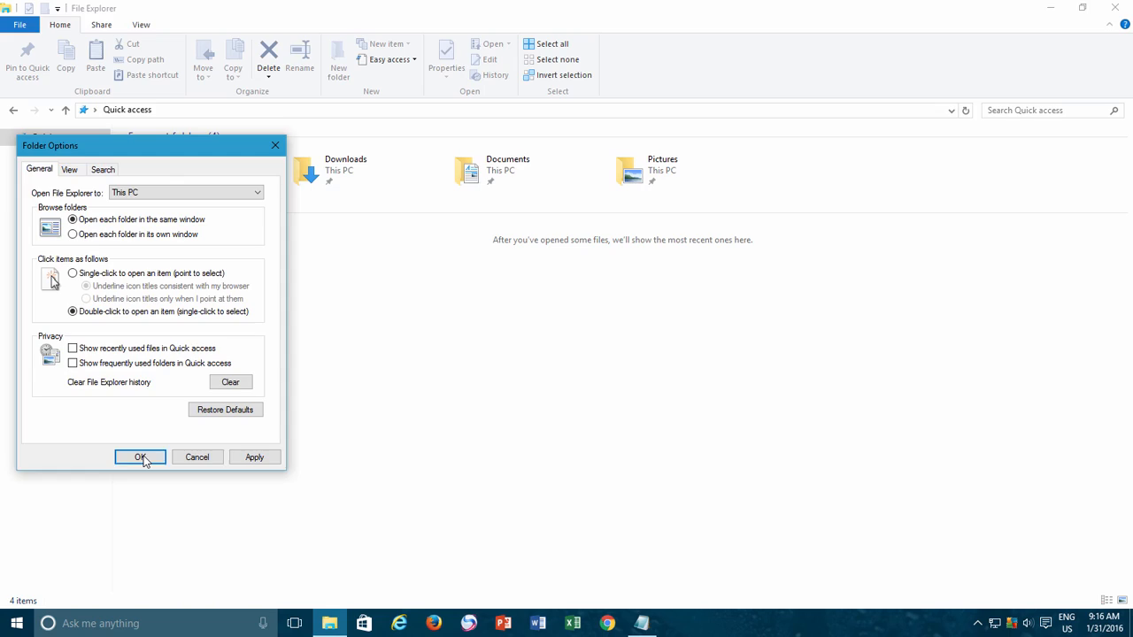
# Step: Save the Notepad cleanup commands as 'clear history.bat' with type All Files on the Desktop
pyautogui.click(139, 456)
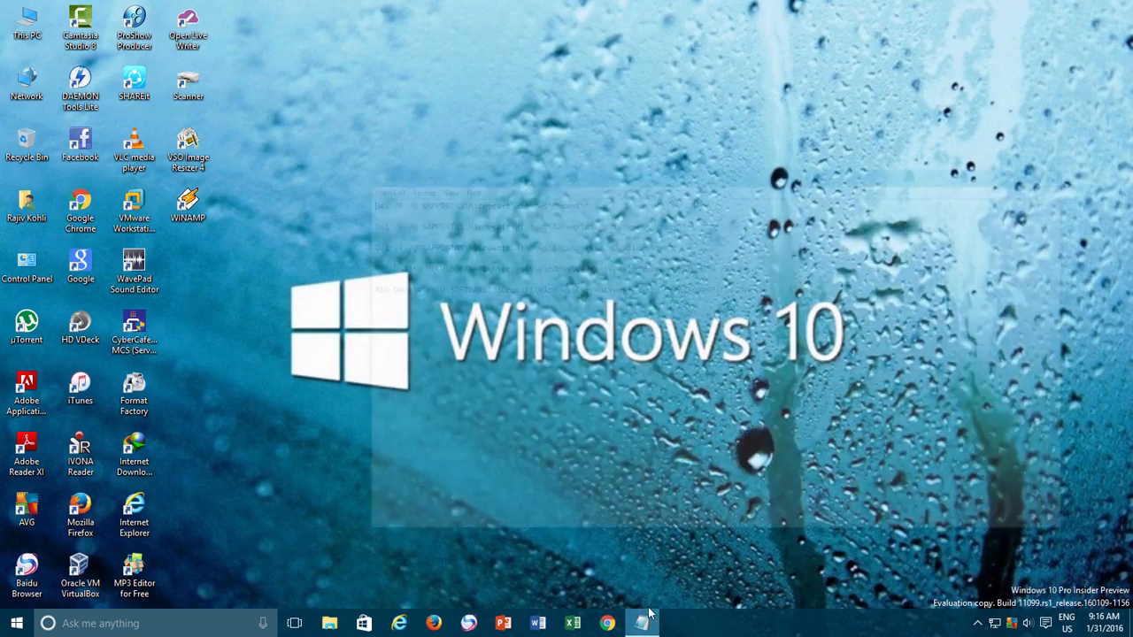
pyautogui.click(641, 623)
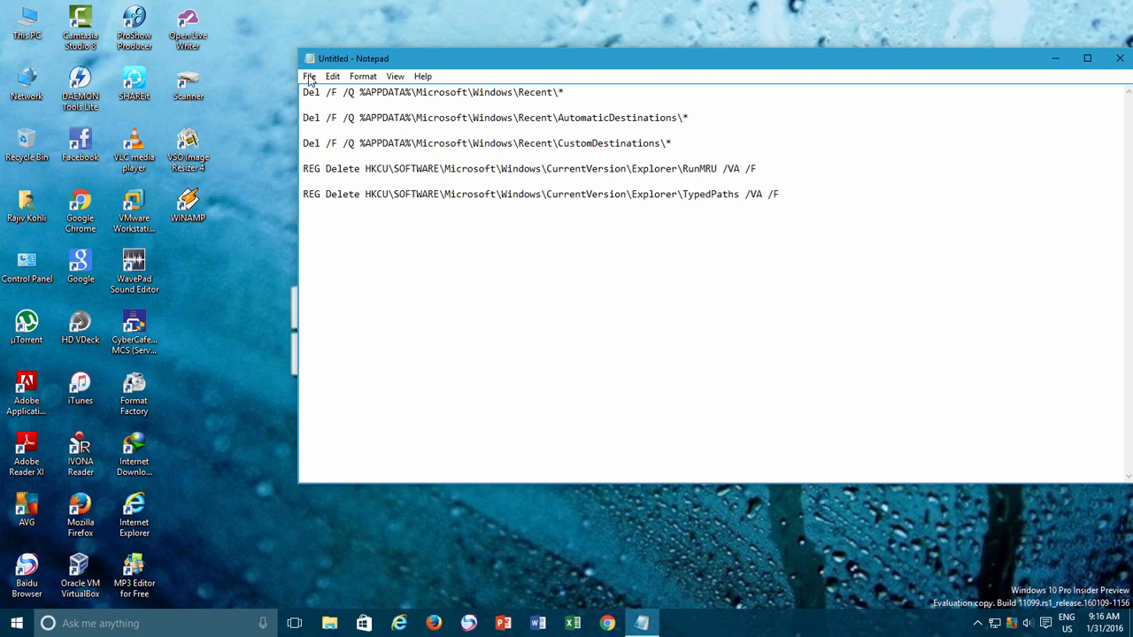
pyautogui.click(308, 75)
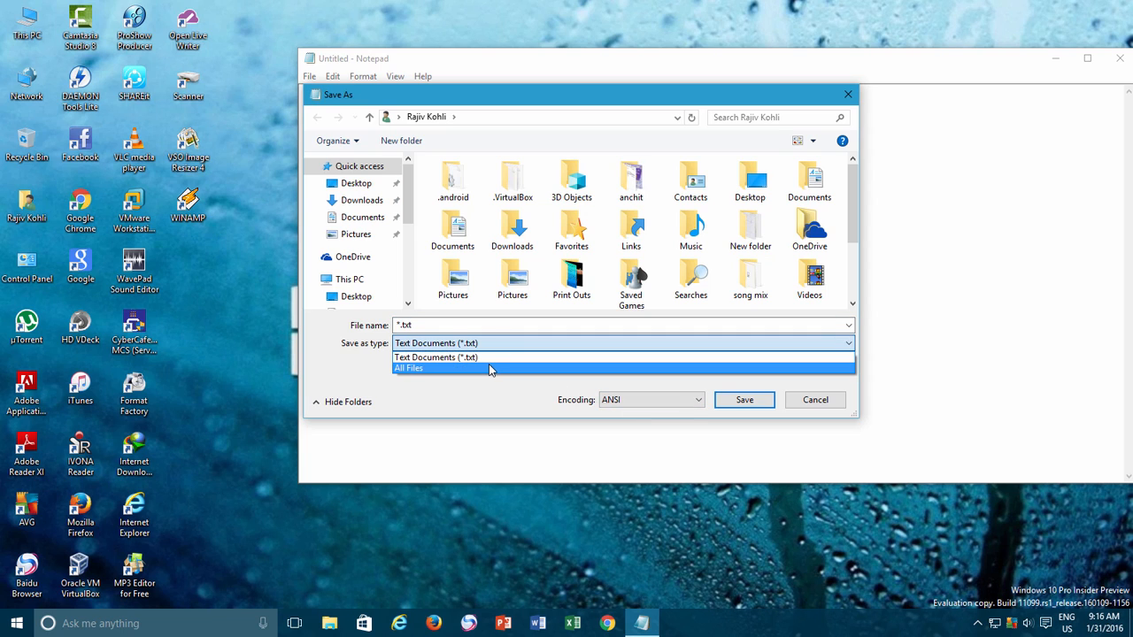
pyautogui.click(407, 367)
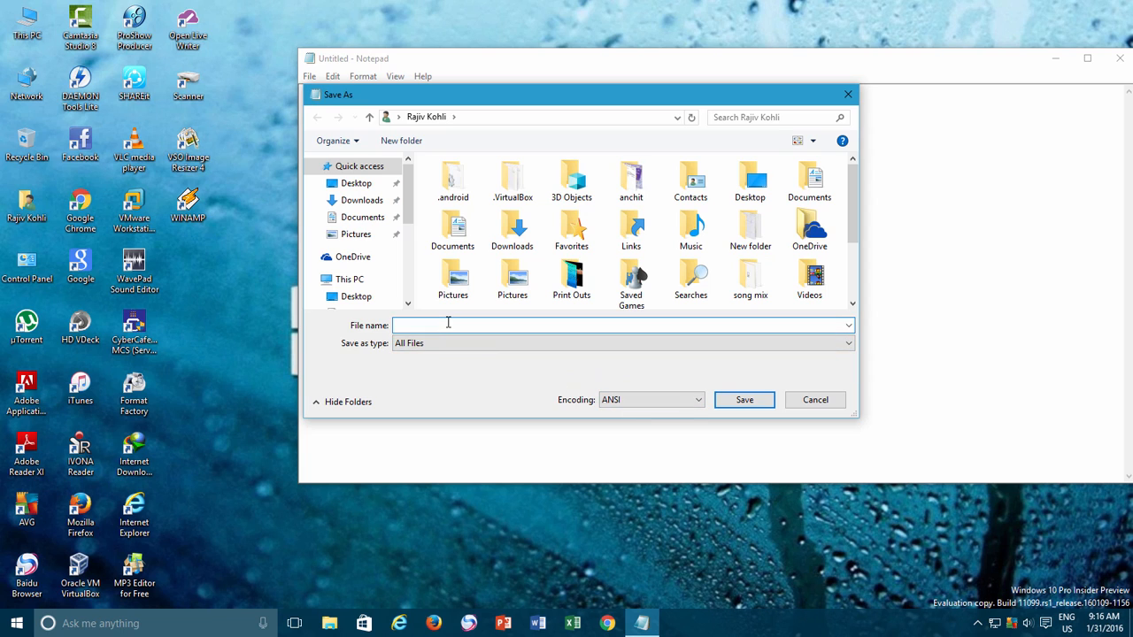
pyautogui.write('clear history.bat')
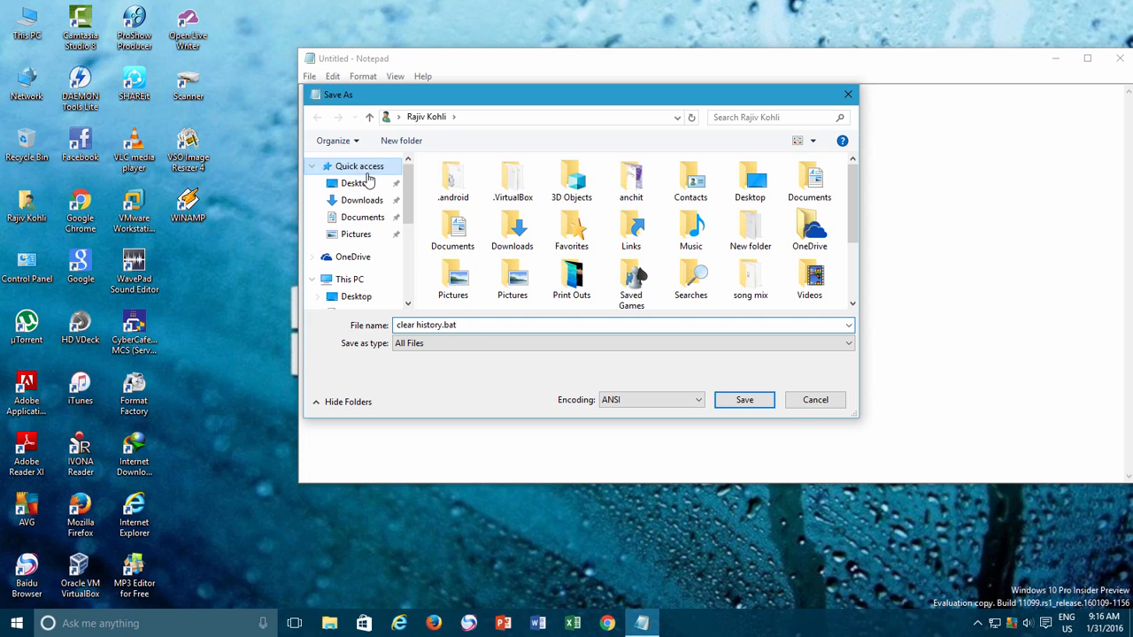
pyautogui.click(743, 400)
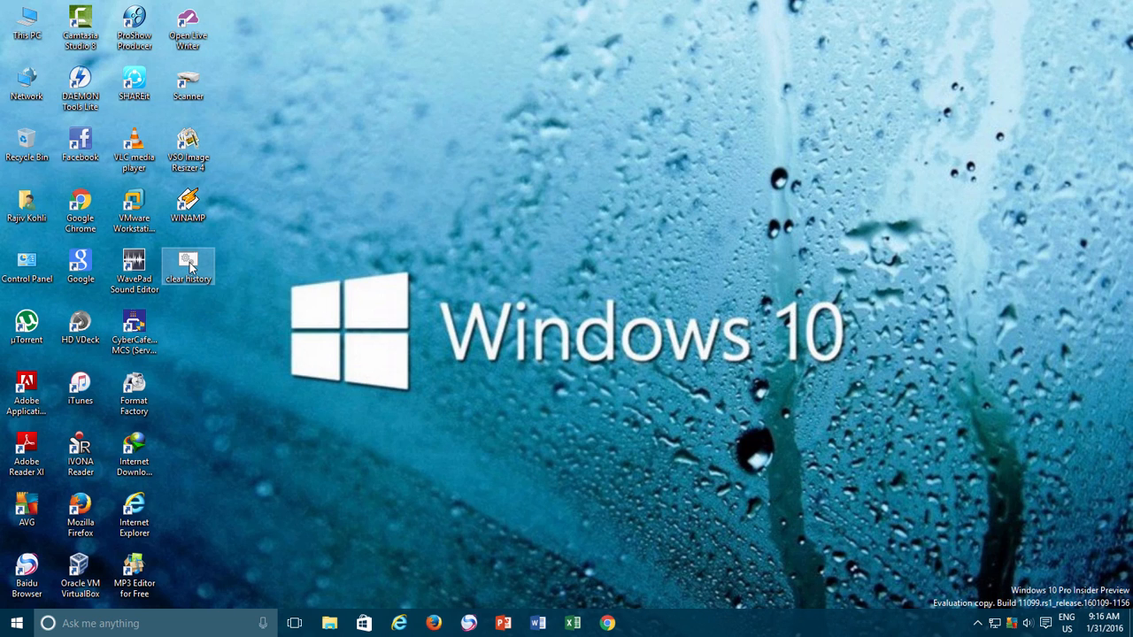
# Step: Edit clear history.bat to prefix the RunMRU REG Delete line with REM, then close it
pyautogui.rightClick(187, 266)
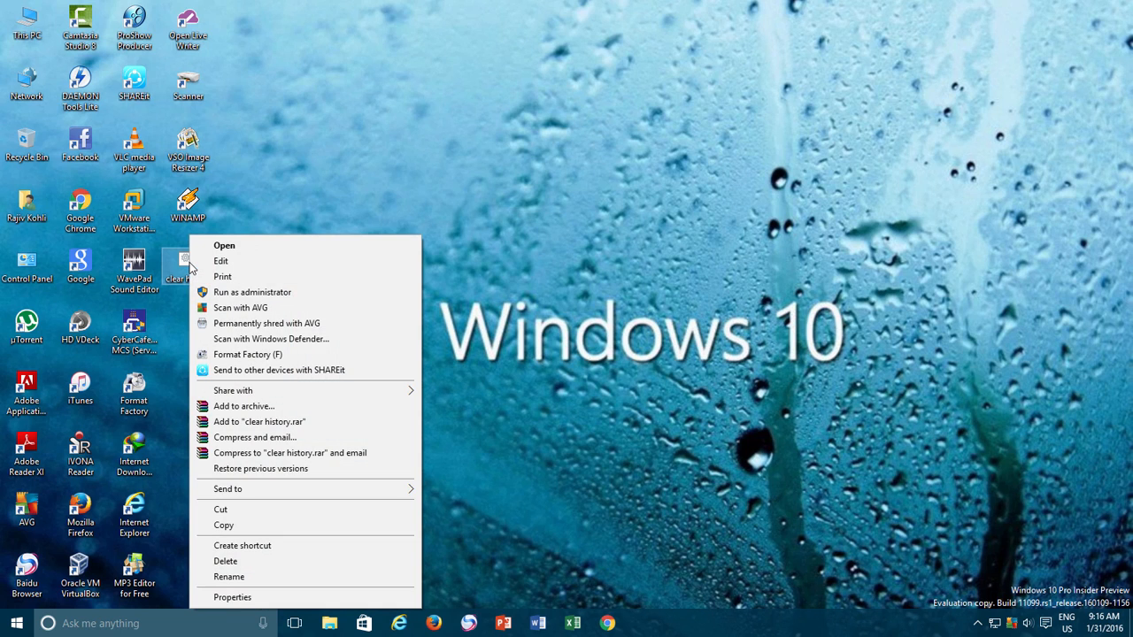
pyautogui.moveTo(223, 262)
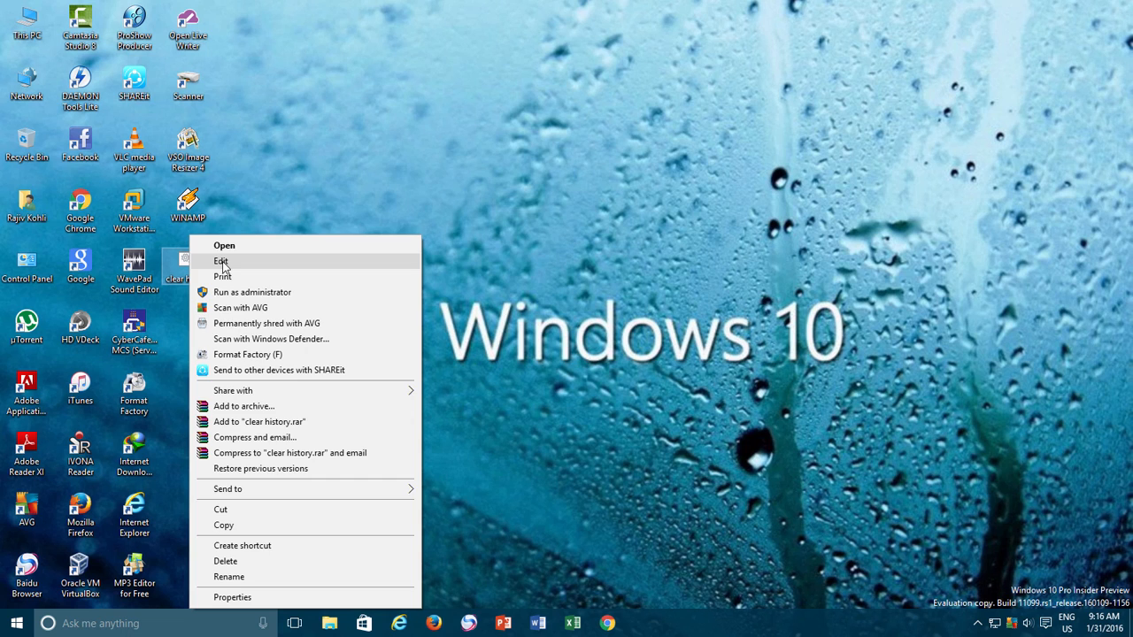
pyautogui.click(221, 260)
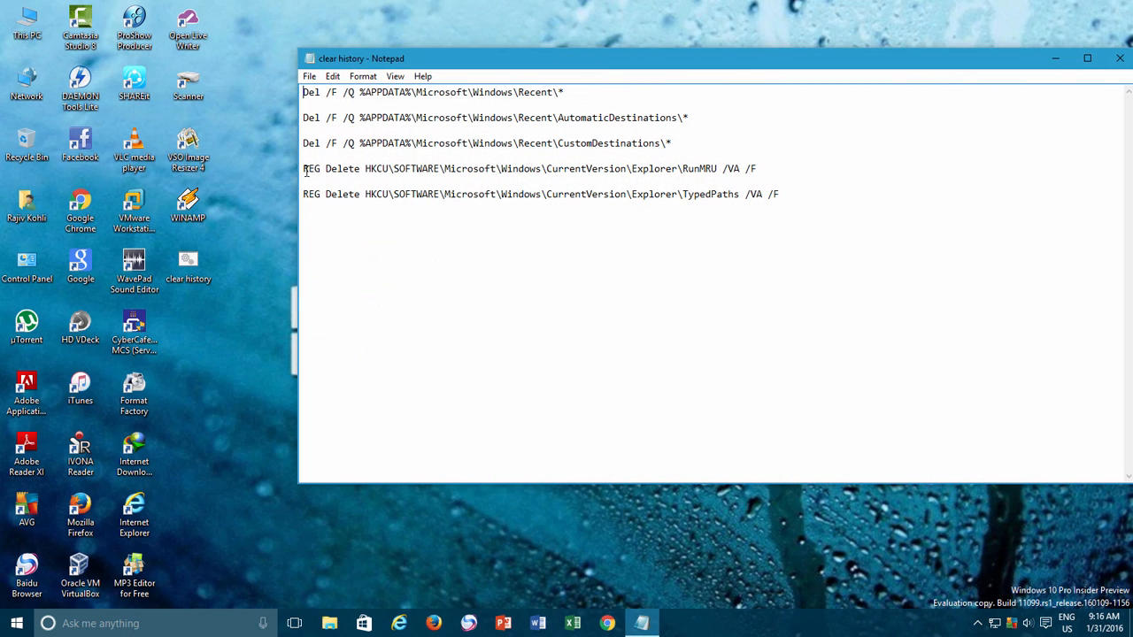
pyautogui.write('REM')
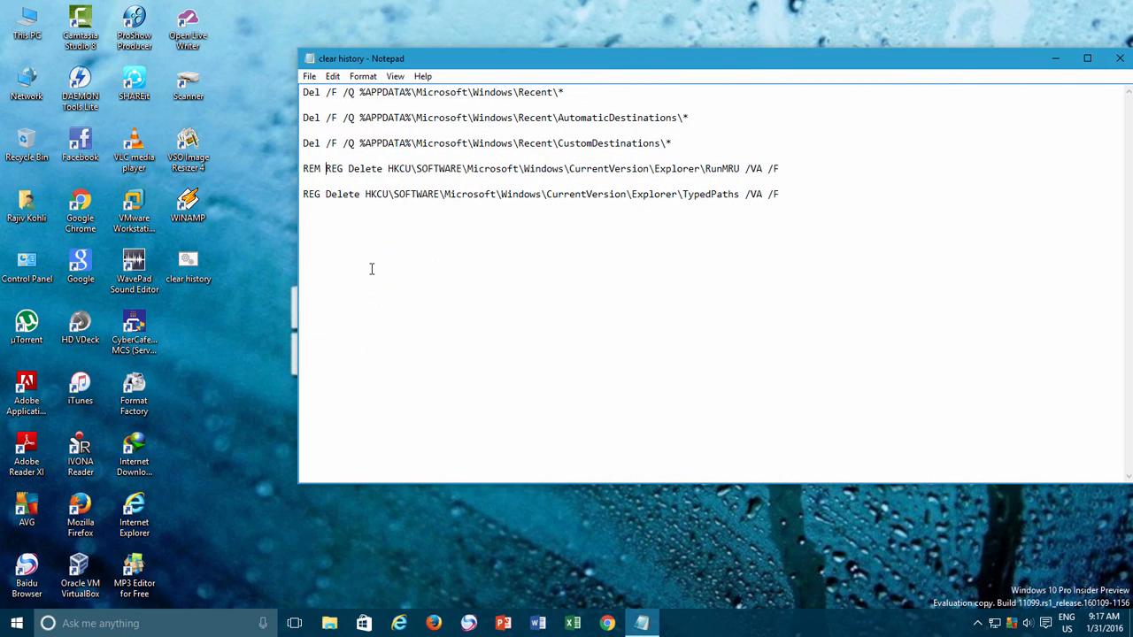
pyautogui.moveTo(376, 266)
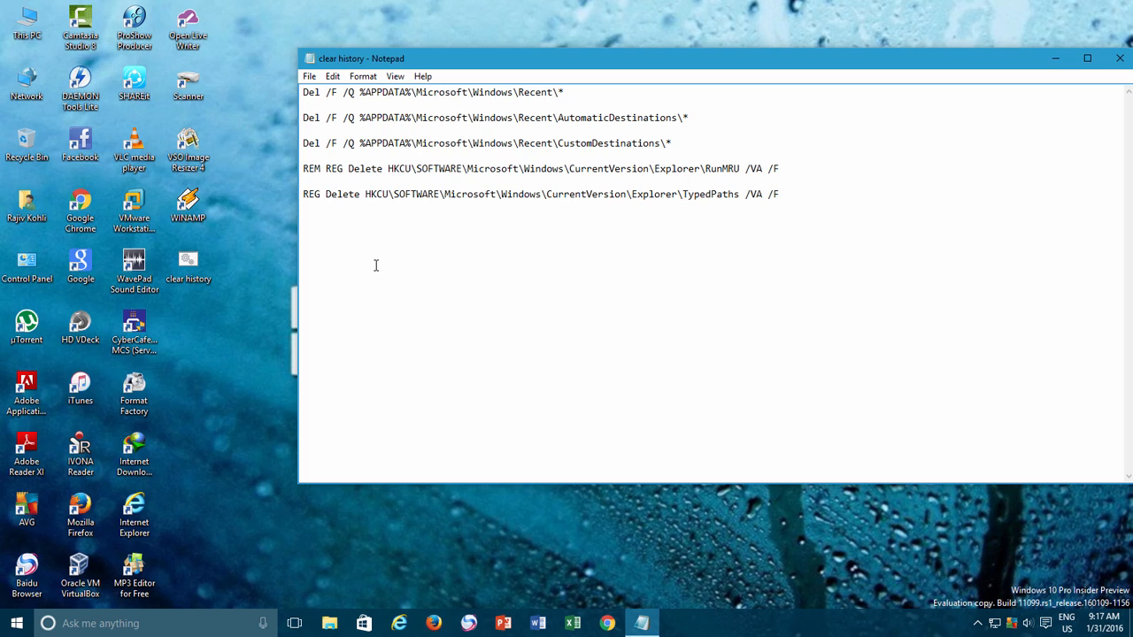
pyautogui.click(308, 76)
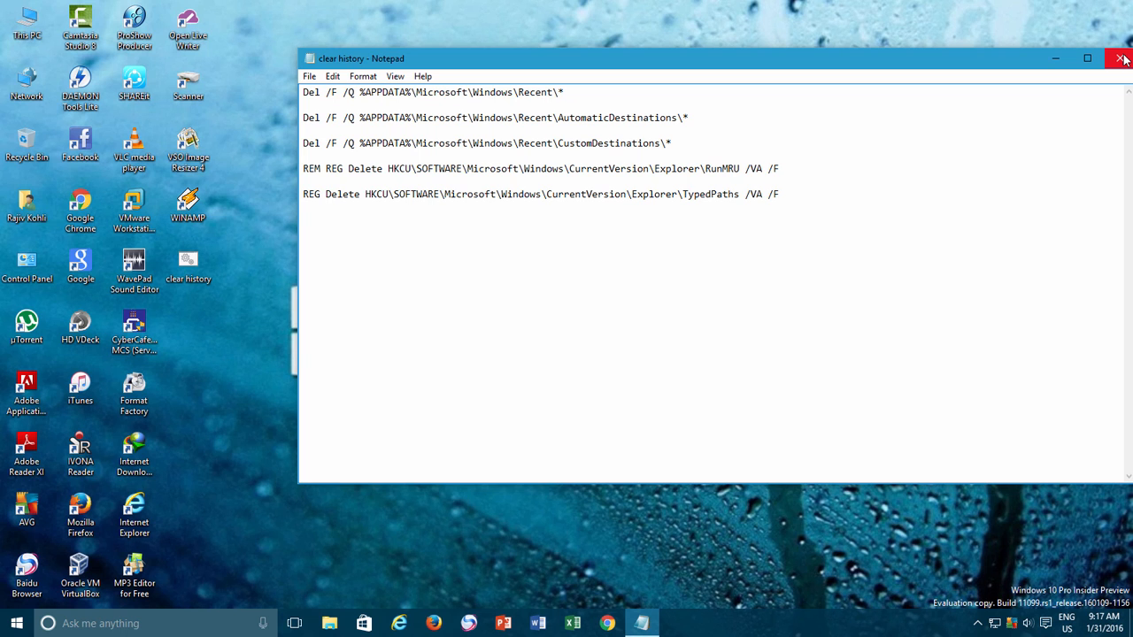
pyautogui.click(1123, 59)
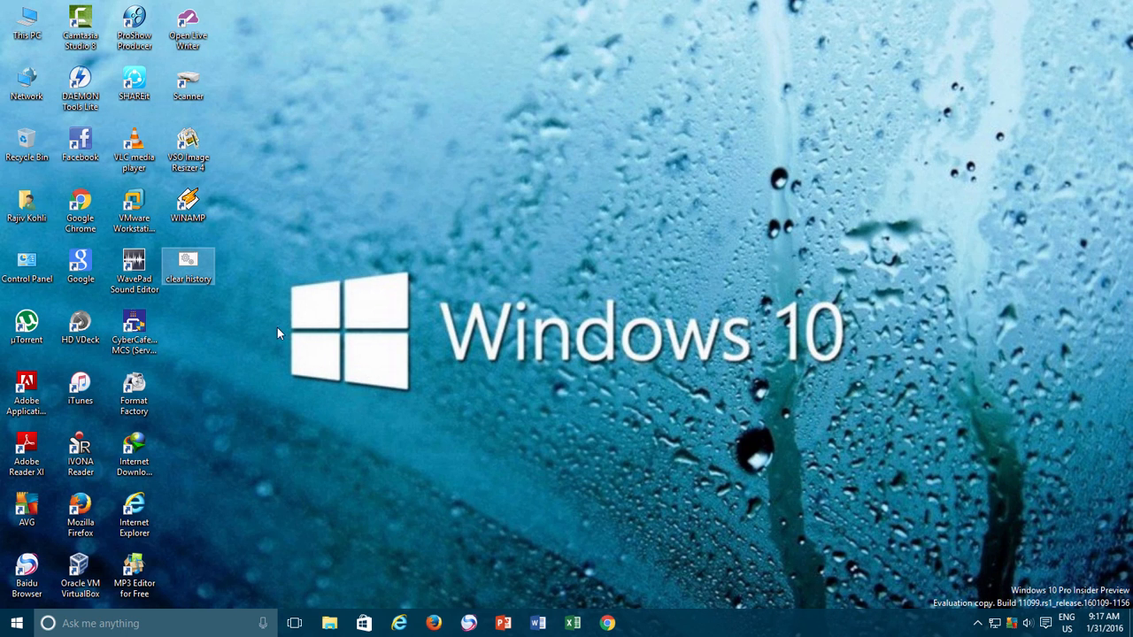